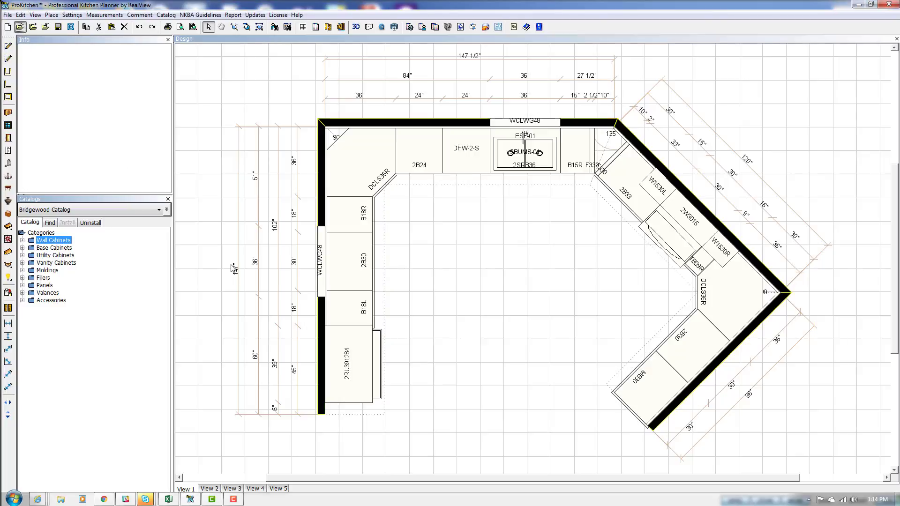
- Open the saved Quality Woodstar design from the PK Designs folder
{"action": "left_click", "coordinate": [32, 27]}
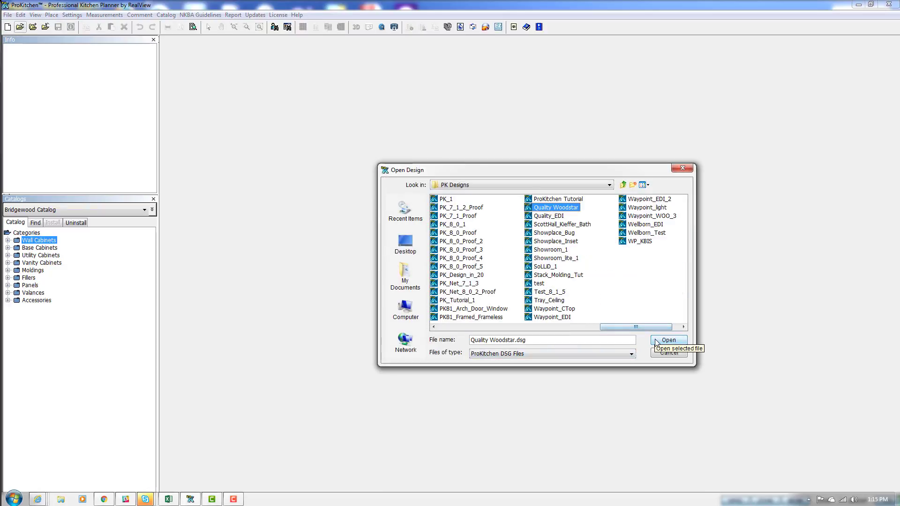
{"action": "mouse_move", "coordinate": [664, 345]}
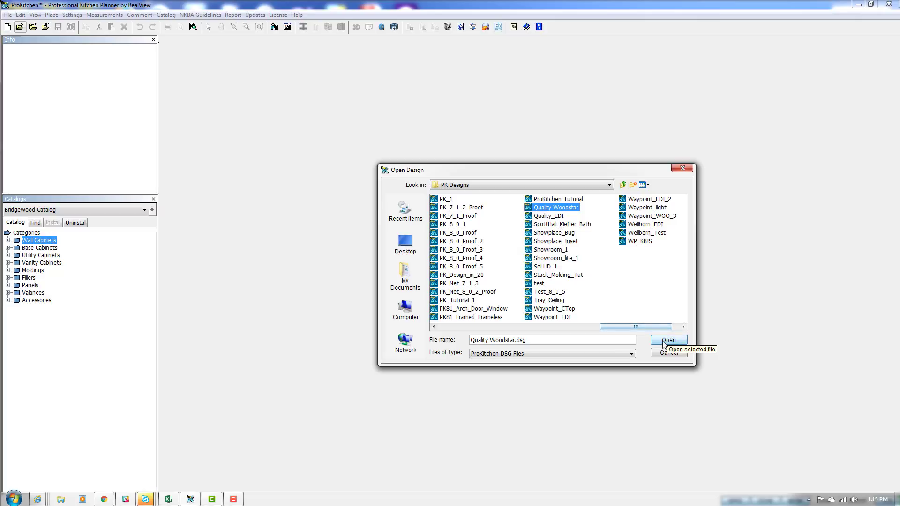
{"action": "left_click", "coordinate": [667, 339]}
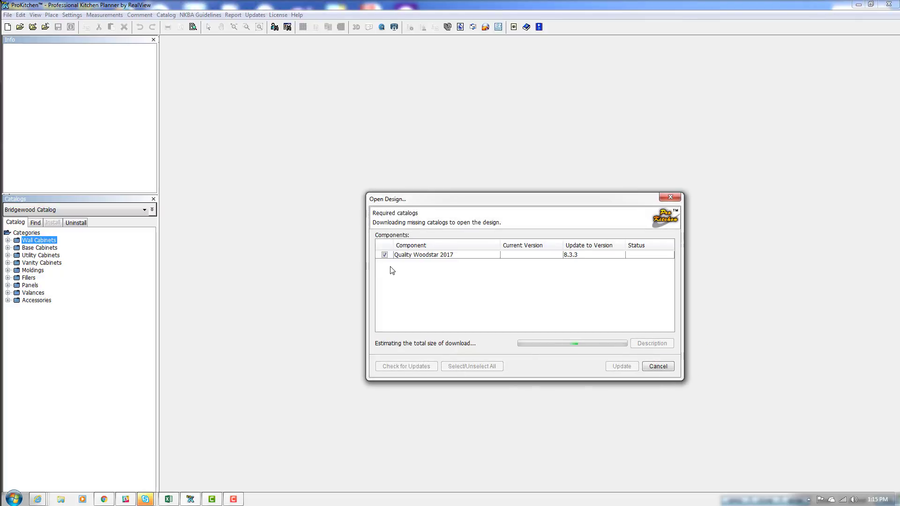
- Keep Quality Woodstar 2017 checked so its 48.2 MB catalog starts downloading
{"action": "left_click", "coordinate": [621, 366]}
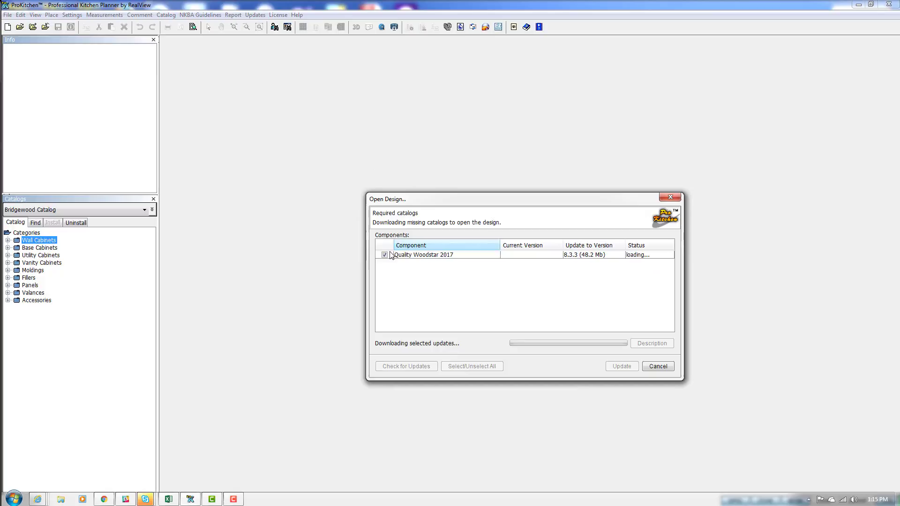
{"action": "mouse_move", "coordinate": [615, 269]}
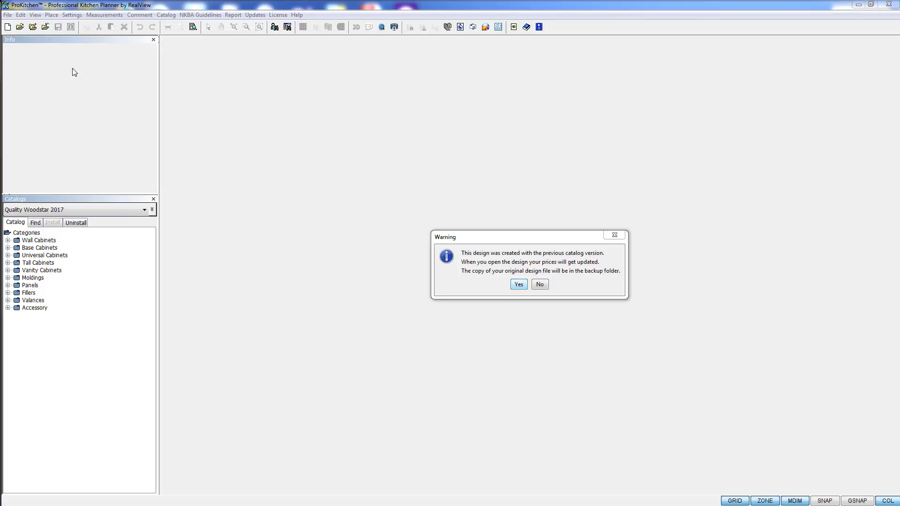
{"action": "mouse_move", "coordinate": [508, 262]}
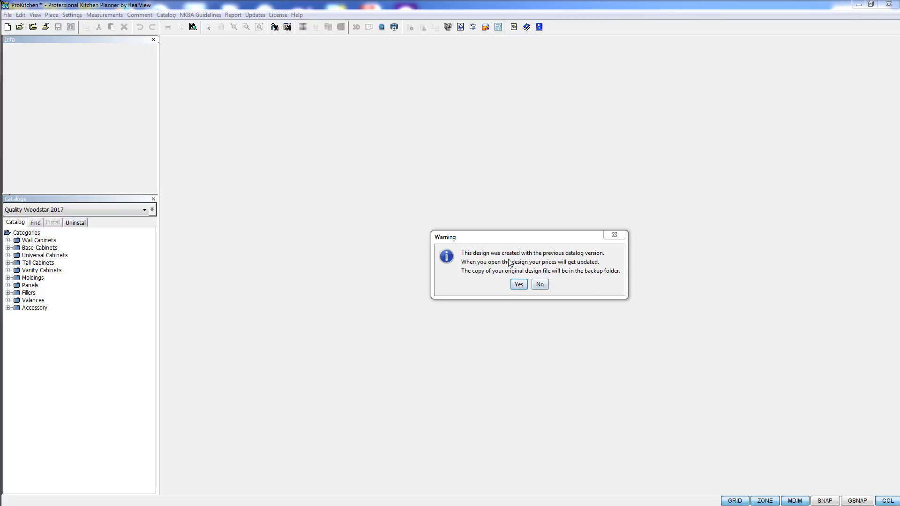
{"action": "mouse_move", "coordinate": [600, 262]}
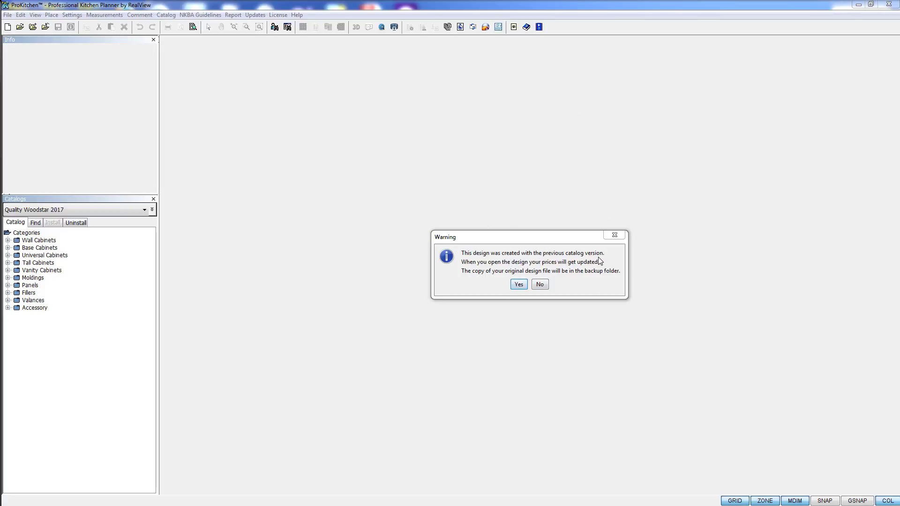
{"action": "mouse_move", "coordinate": [519, 284]}
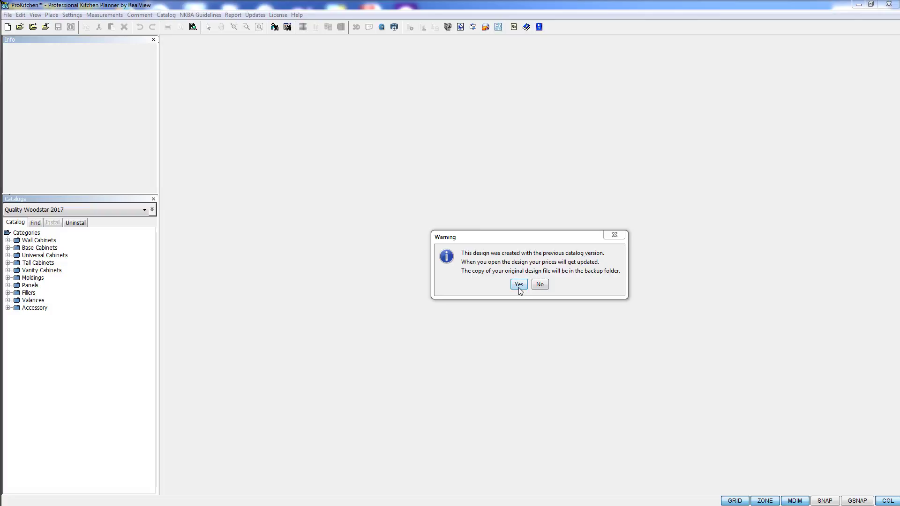
- Accept the price-update and items-to-review warnings so the L-shaped layout opens
{"action": "left_click", "coordinate": [518, 284]}
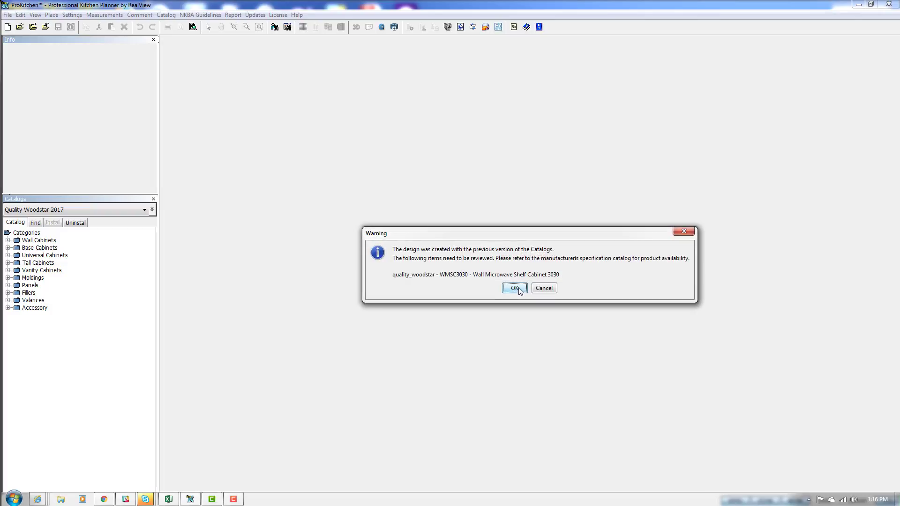
{"action": "mouse_move", "coordinate": [448, 282]}
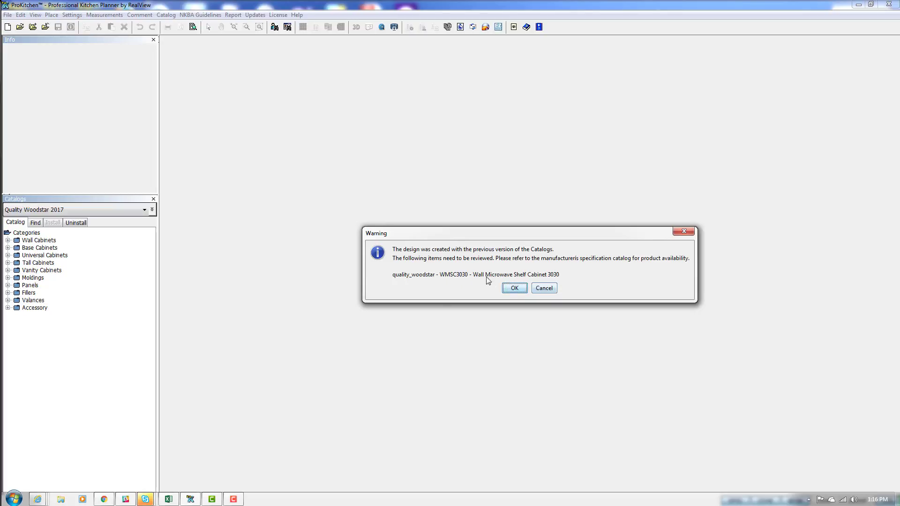
{"action": "mouse_move", "coordinate": [452, 280]}
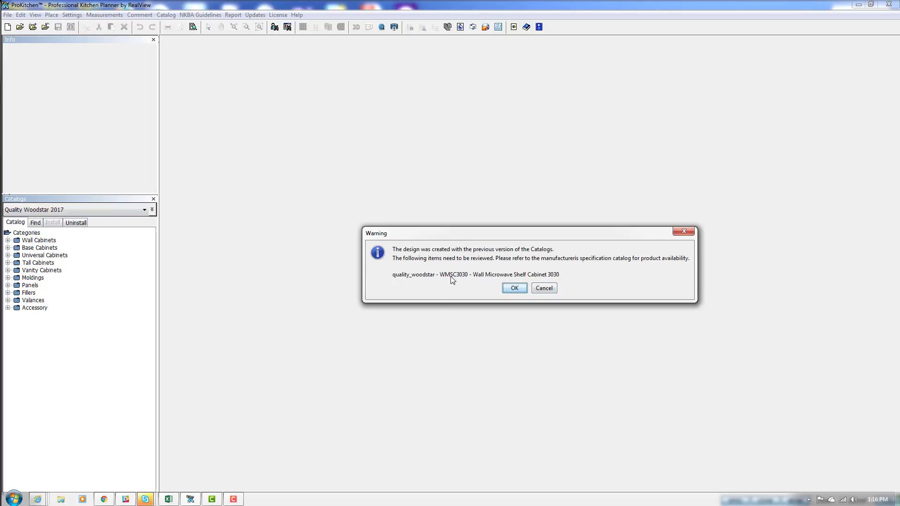
{"action": "left_click", "coordinate": [513, 287]}
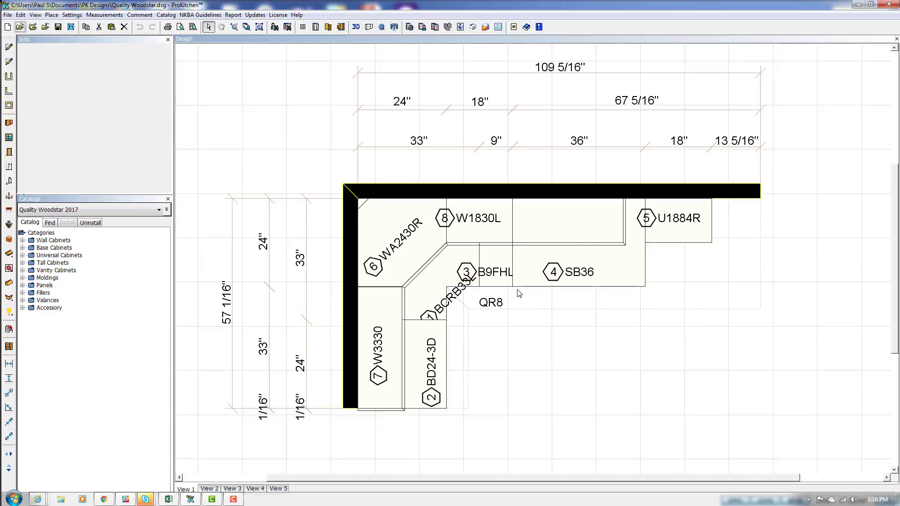
{"action": "mouse_move", "coordinate": [510, 416]}
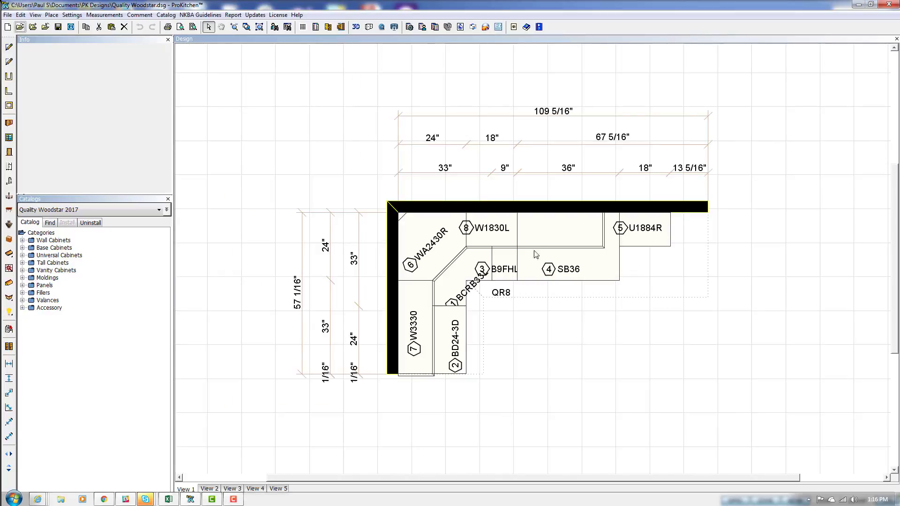
{"action": "left_click", "coordinate": [548, 364]}
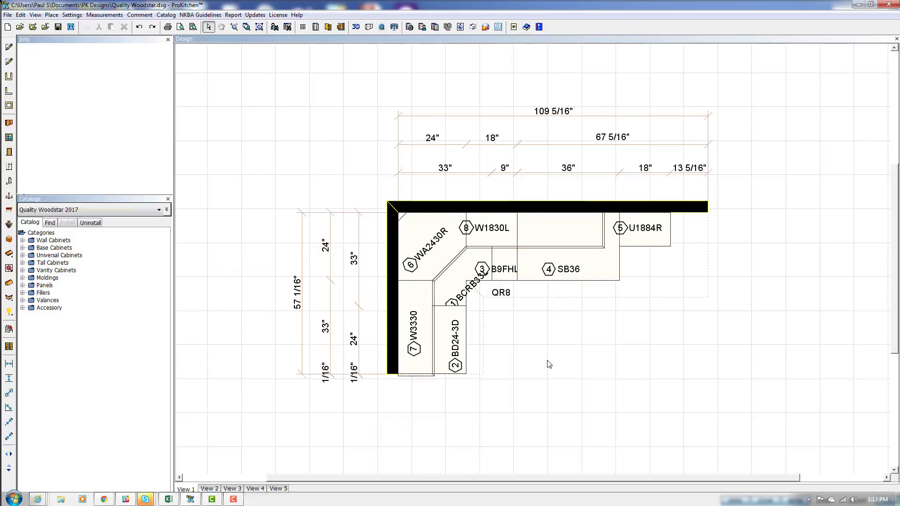